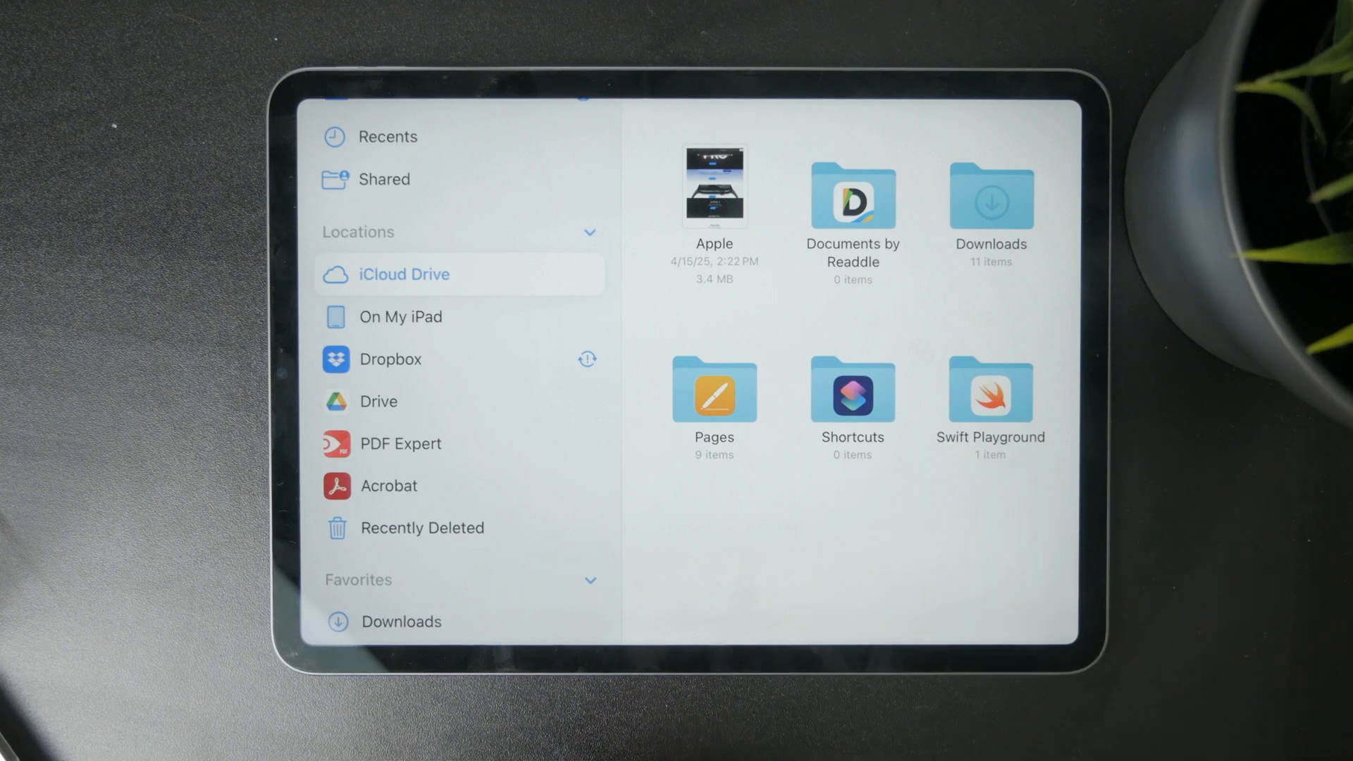
- Leave the iCloud Drive browser and land back on the Home Screen
{"action": "left_click", "coordinate": [402, 315]}
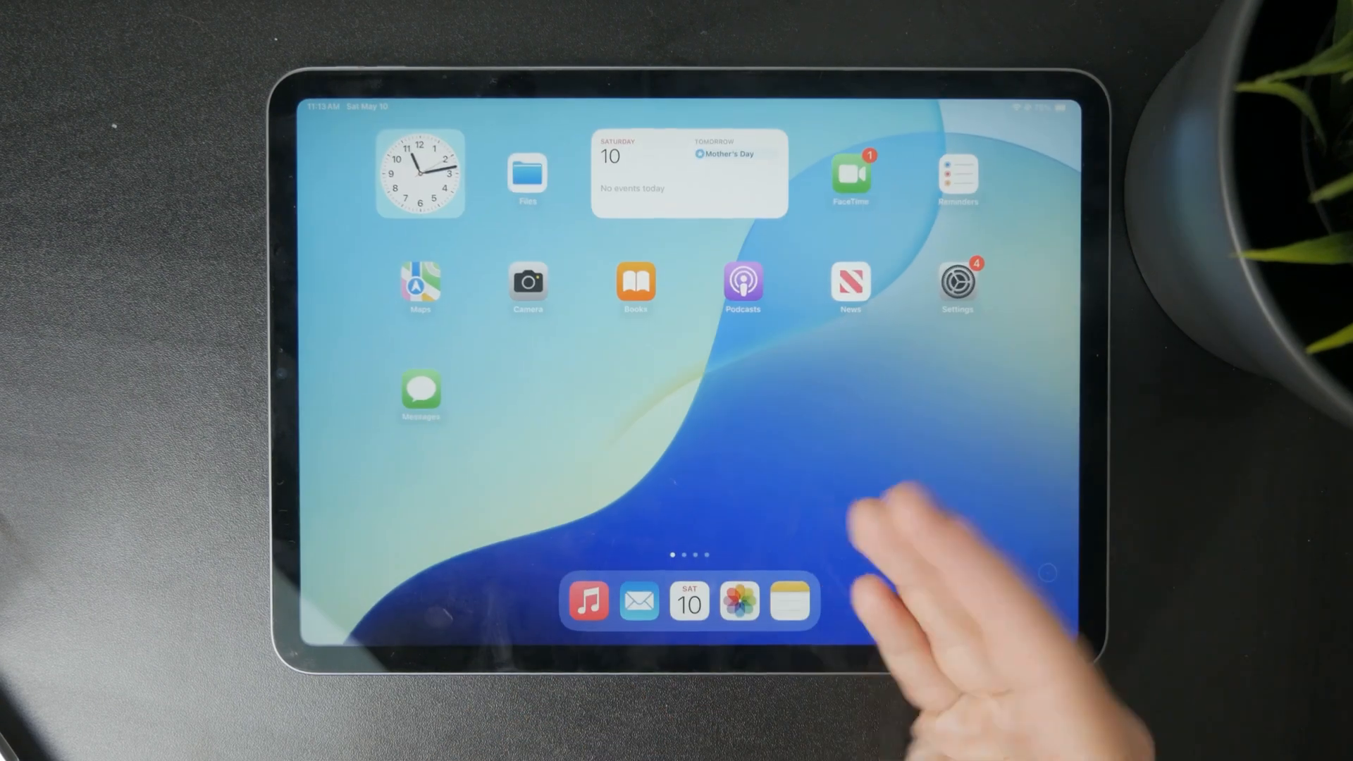
- Reopen Files in landscape on the On My iPad location with its 16 items
{"action": "left_click", "coordinate": [526, 172]}
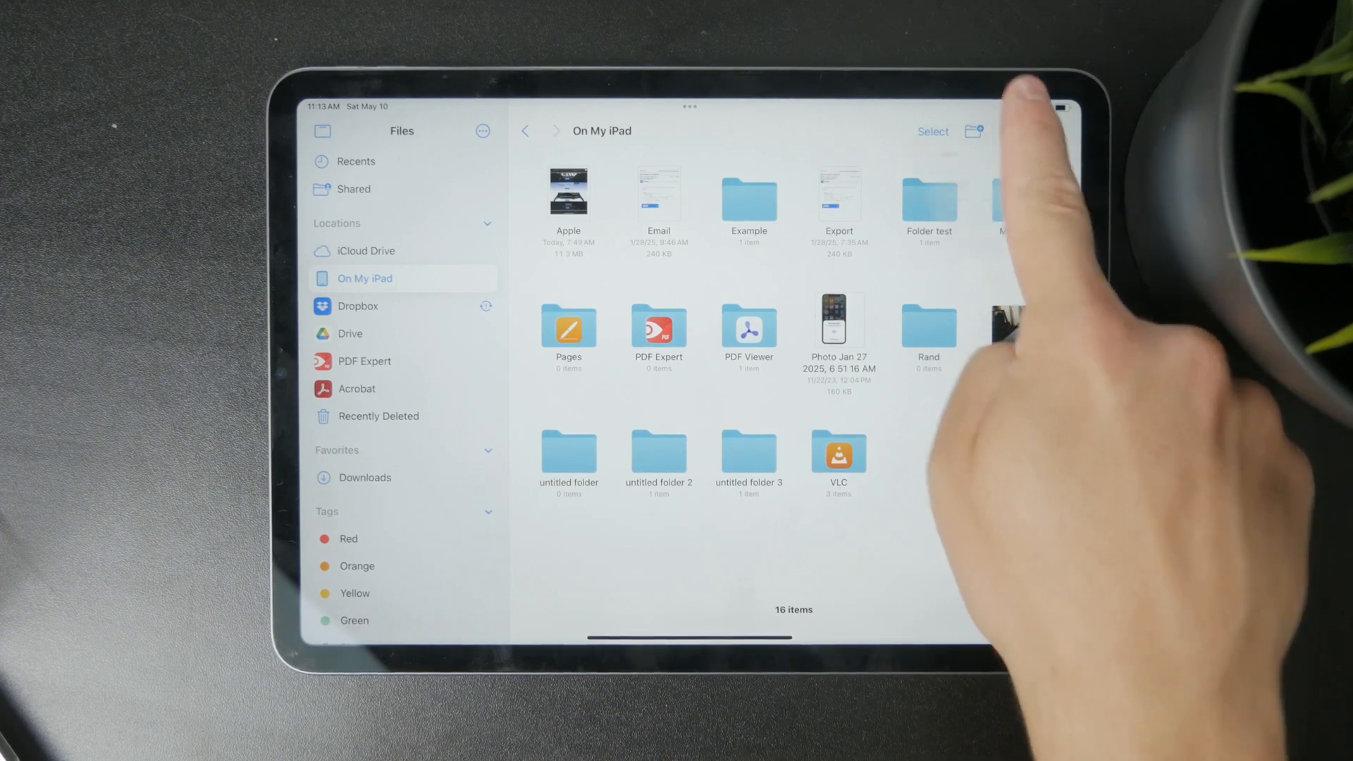
{"action": "left_click", "coordinate": [1012, 131]}
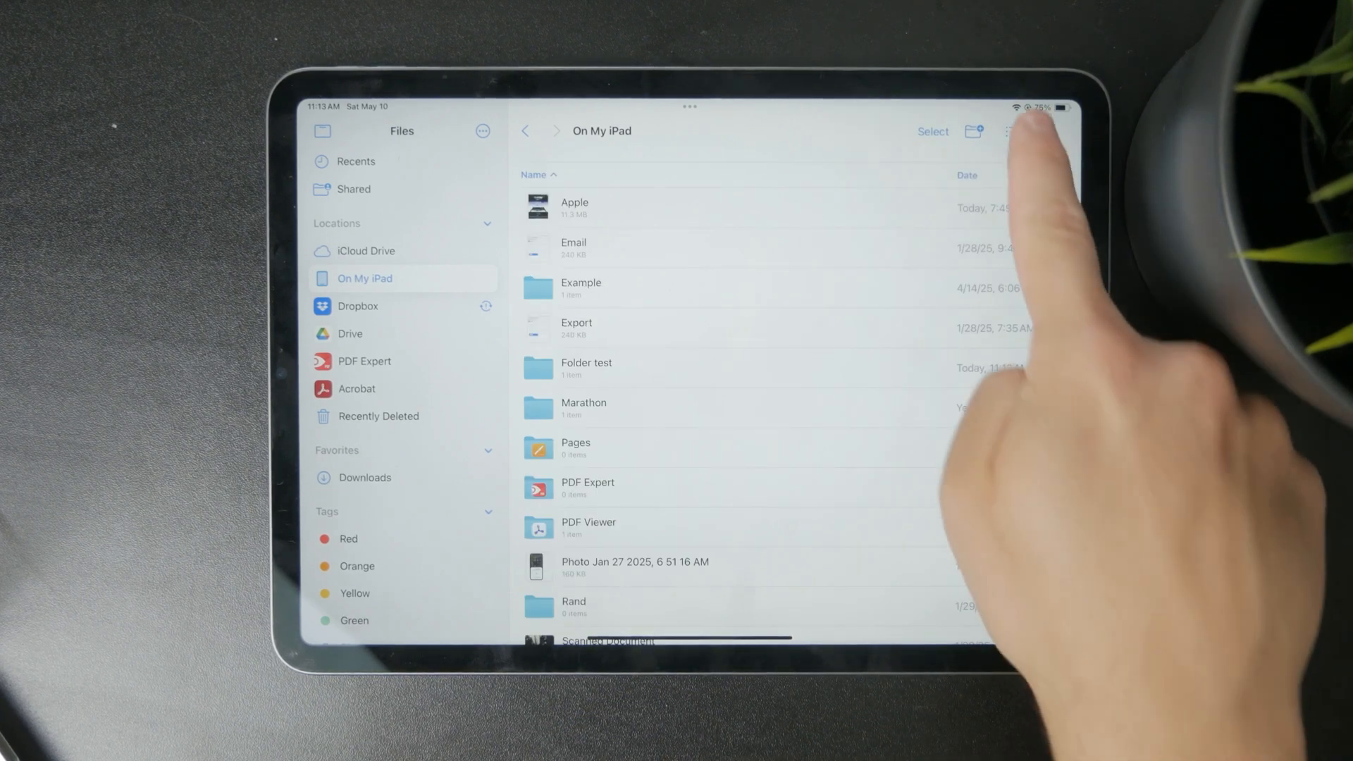
{"action": "left_click", "coordinate": [1014, 131]}
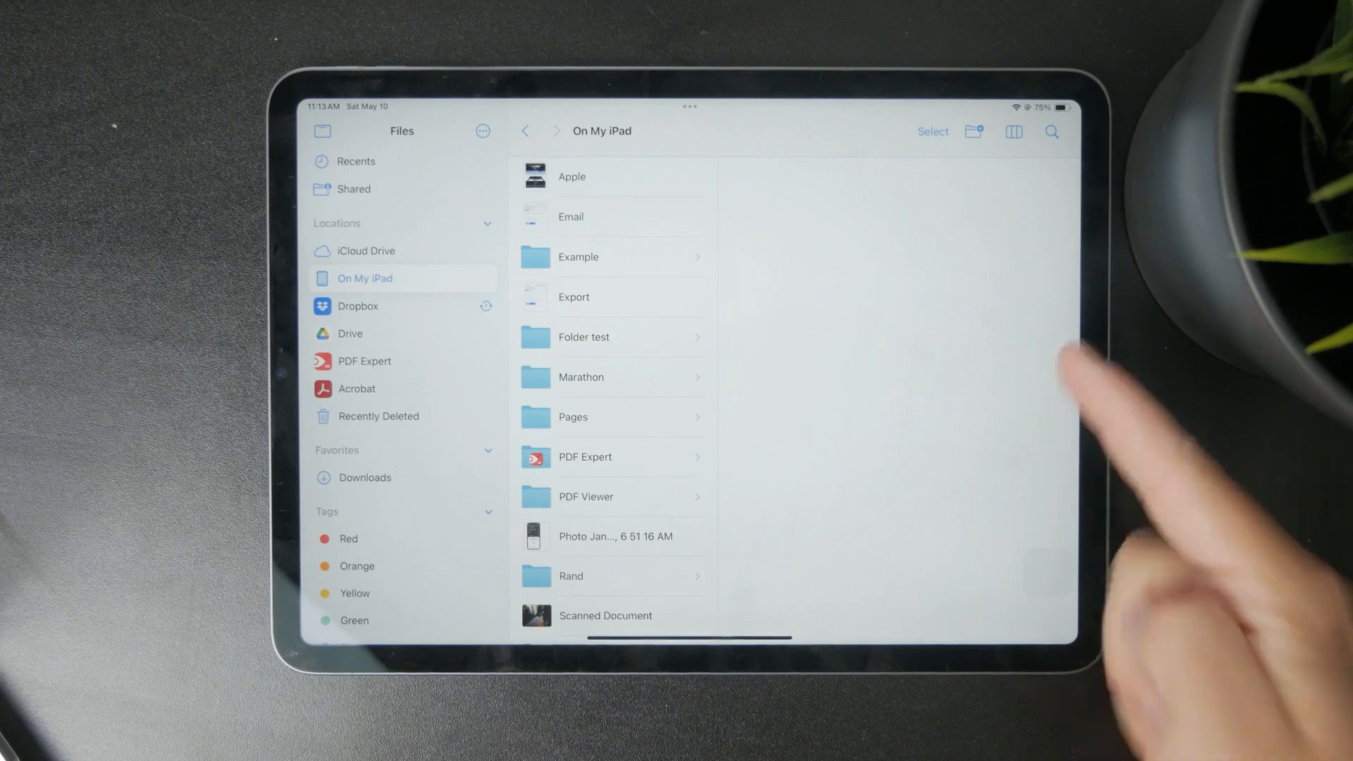
{"action": "left_click", "coordinate": [1012, 131]}
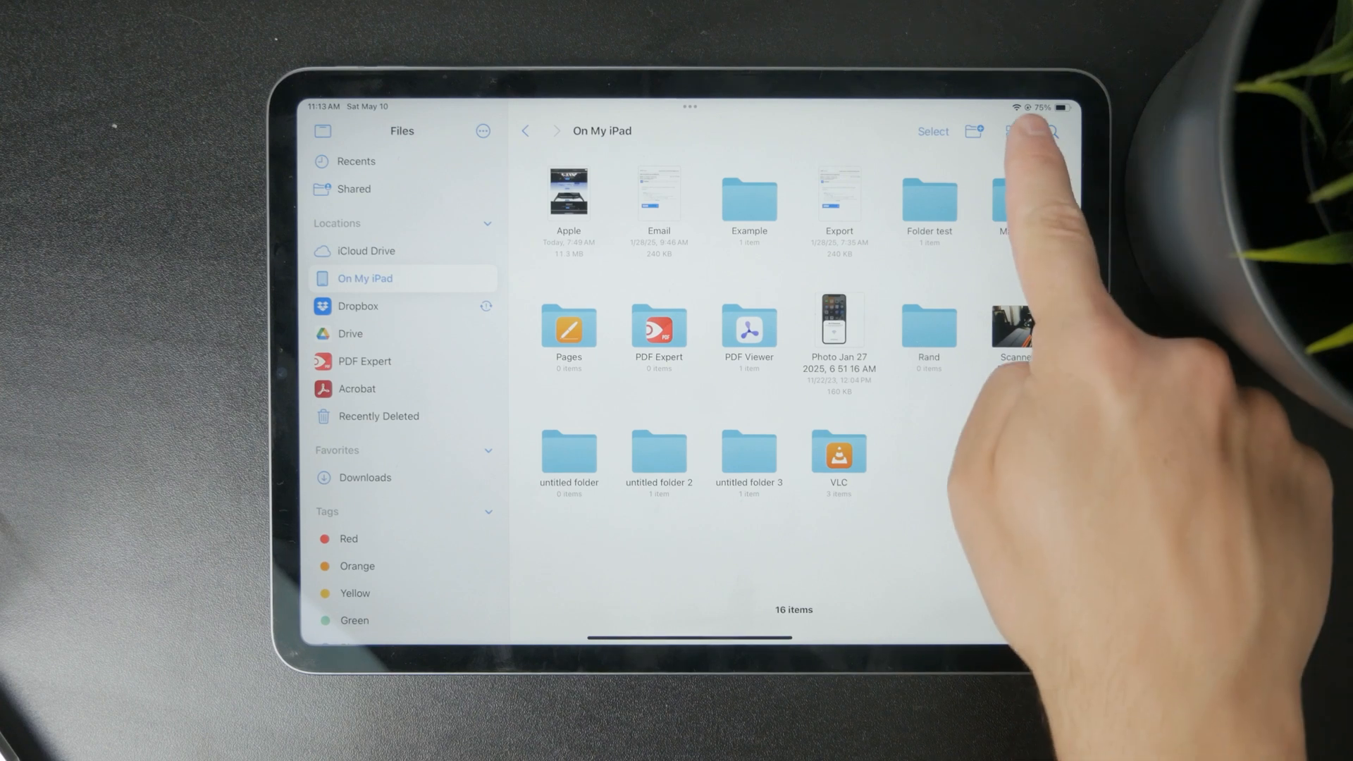
{"action": "left_click", "coordinate": [1012, 132]}
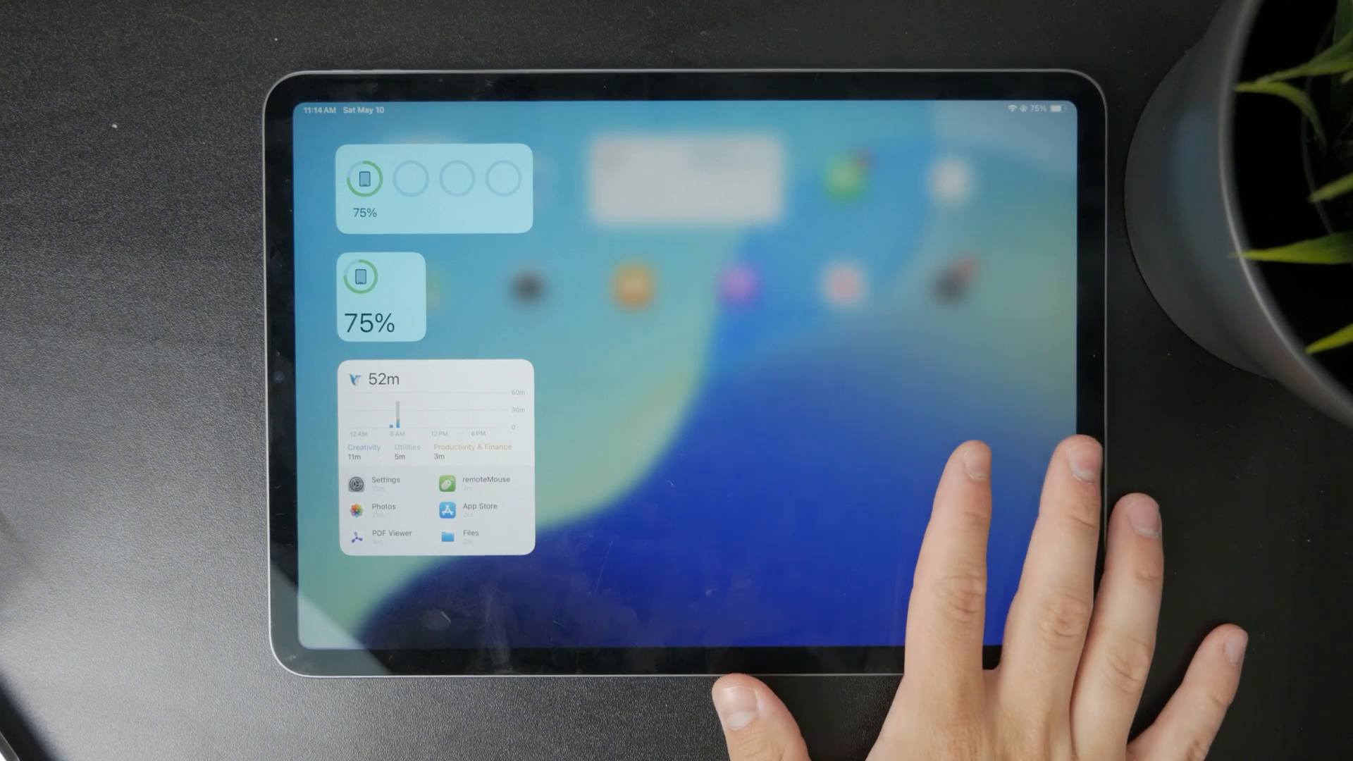
- Search Spotlight for 'sett', then clear the query to show suggested apps
{"action": "type", "text": "sett"}
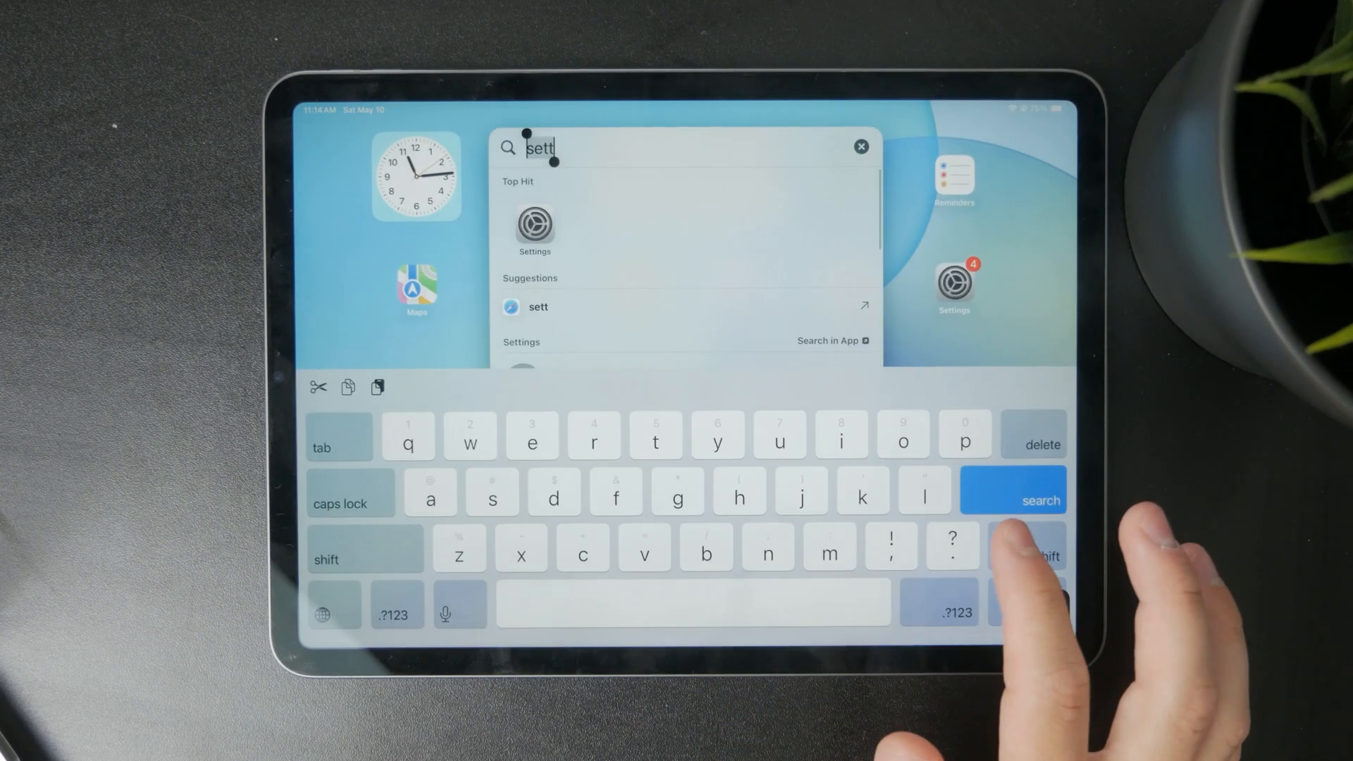
{"action": "left_click", "coordinate": [860, 147]}
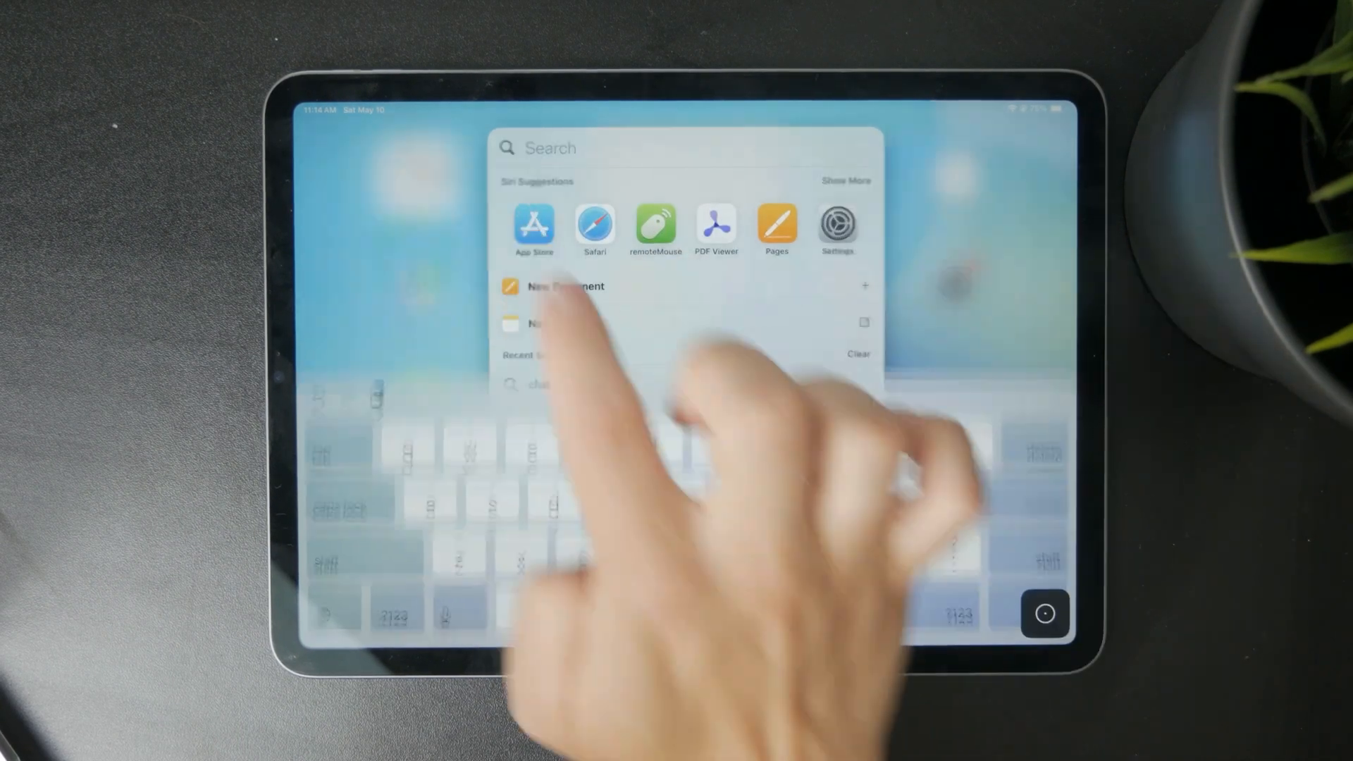
- Search the App Store for 'docum' and open Documents: File Manager & Docs by Readdle
{"action": "left_click", "coordinate": [533, 228]}
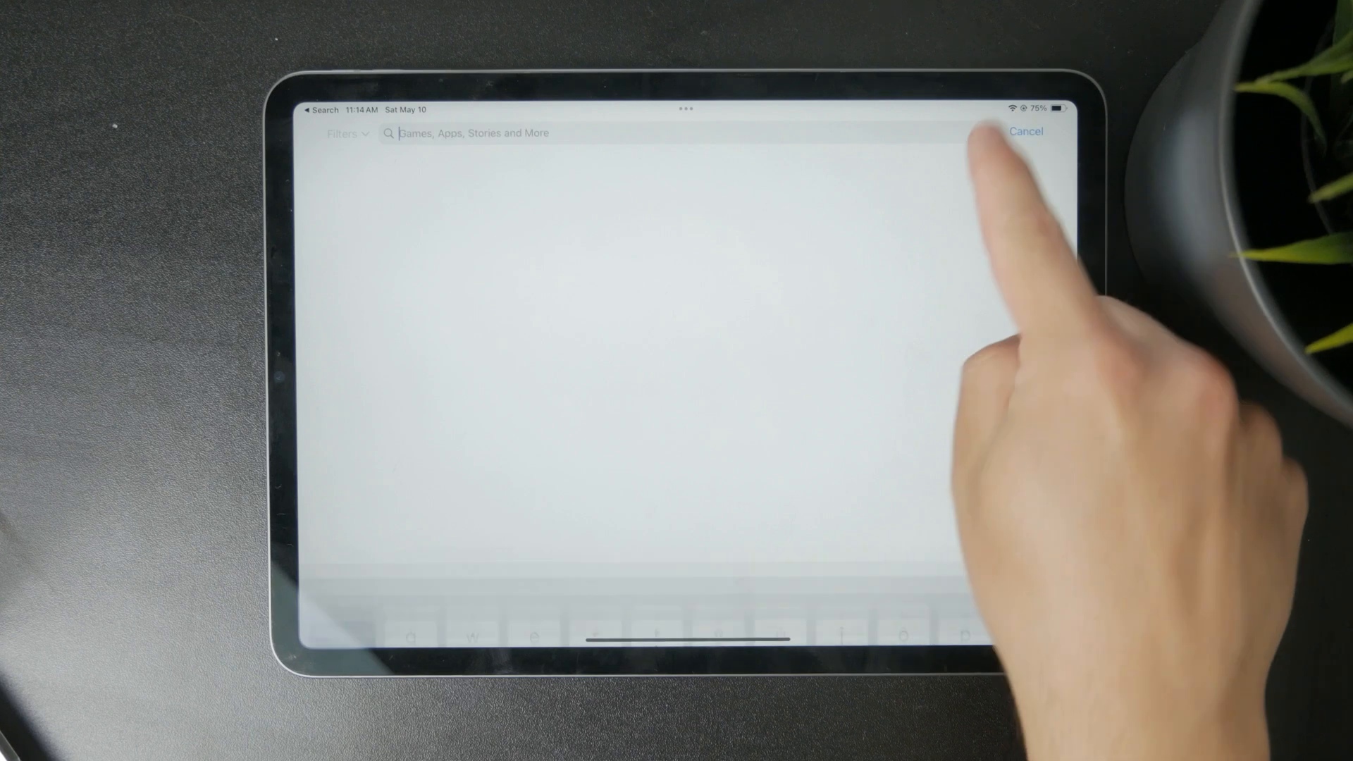
{"action": "type", "text": "documents"}
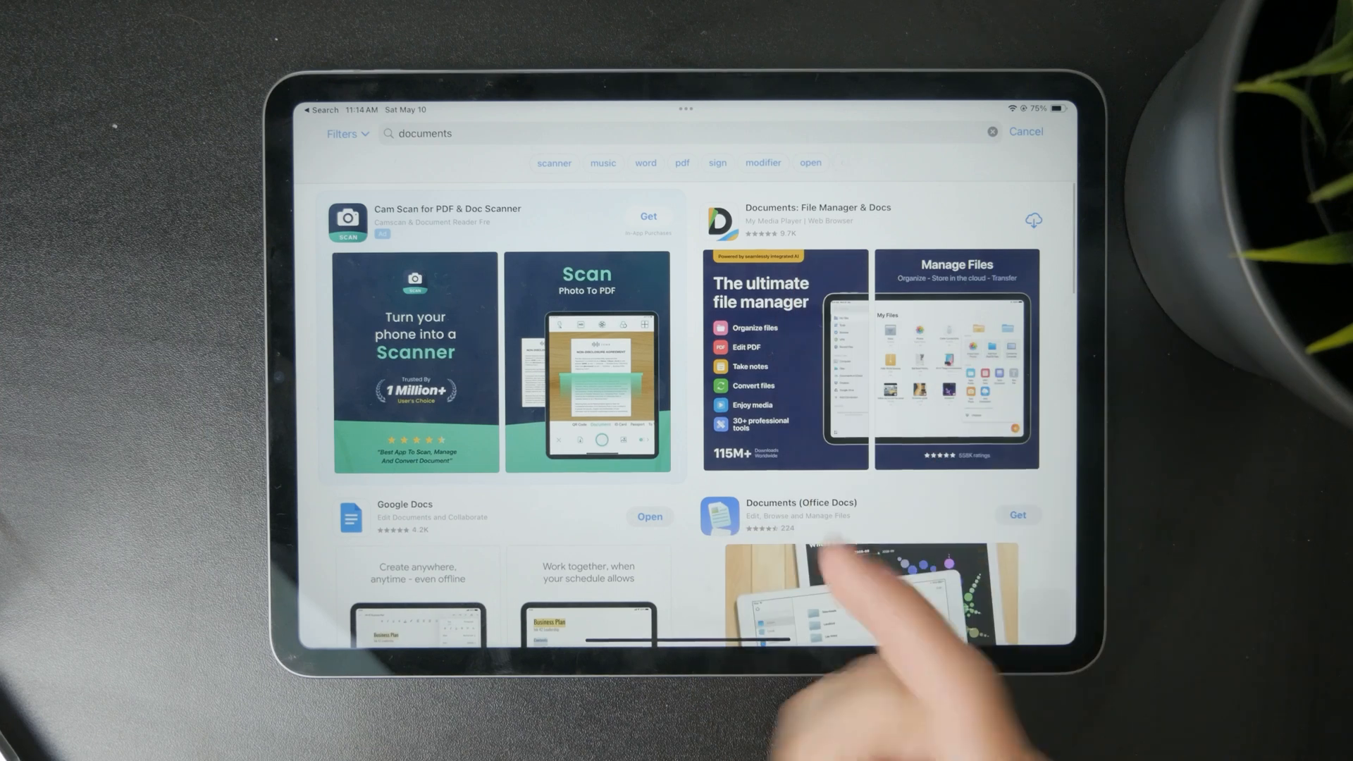
{"action": "left_click", "coordinate": [818, 220]}
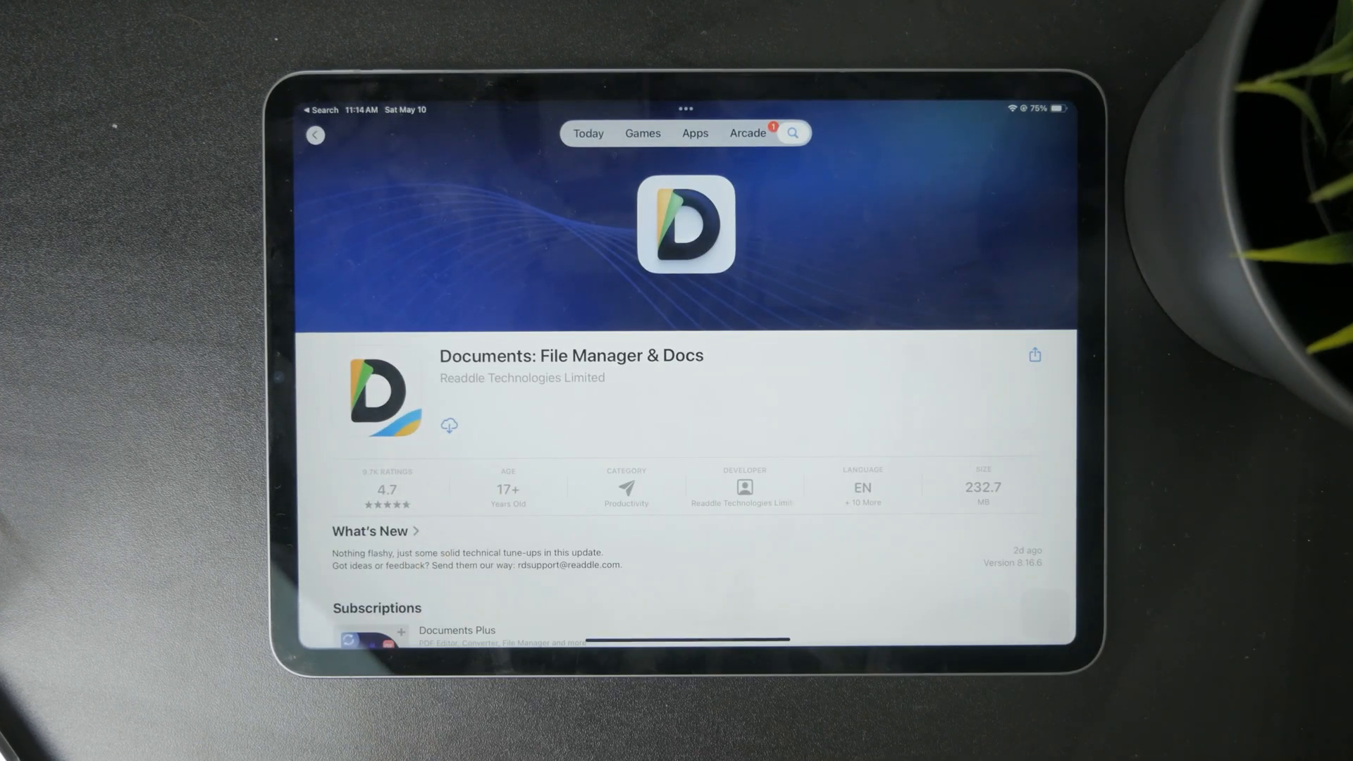